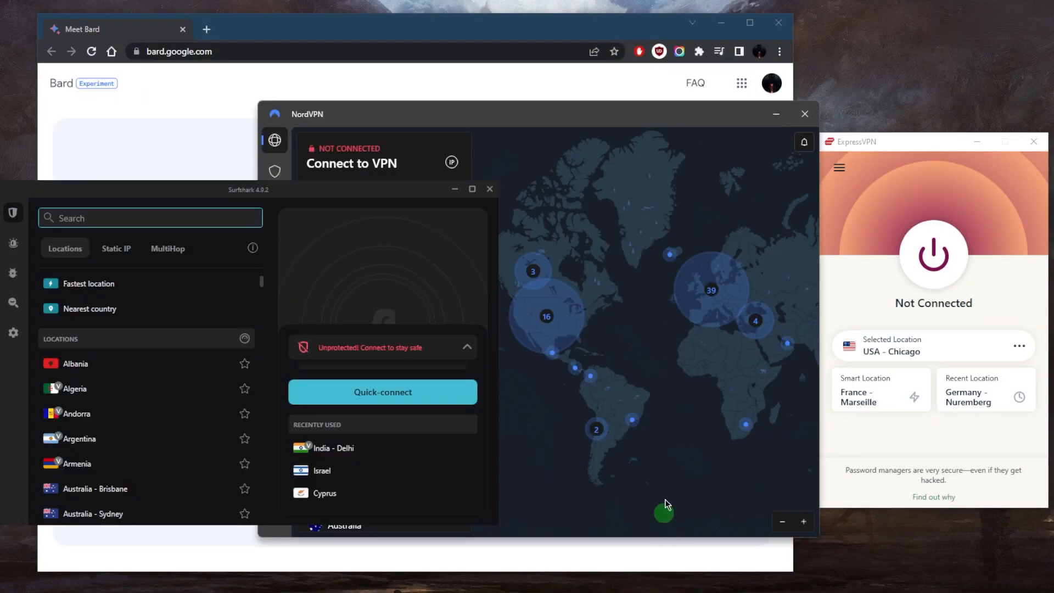
{"action": "mouse_move", "coordinate": [733, 162]}
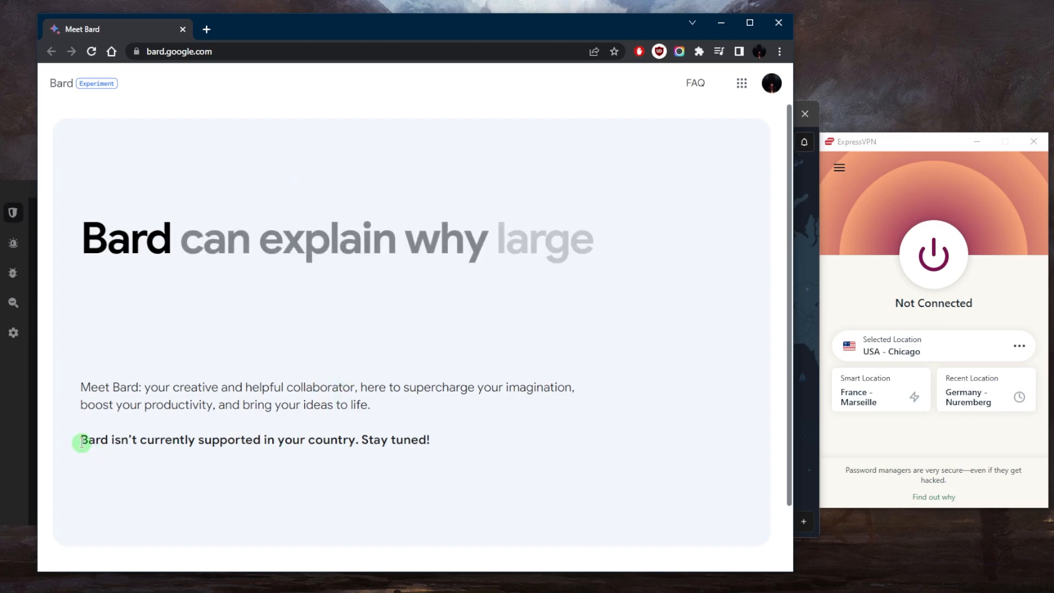
Bring the Bard page stating it isn't supported in this country into view
{"action": "left_click_drag", "start_coordinate": [79, 440], "coordinate": [355, 439]}
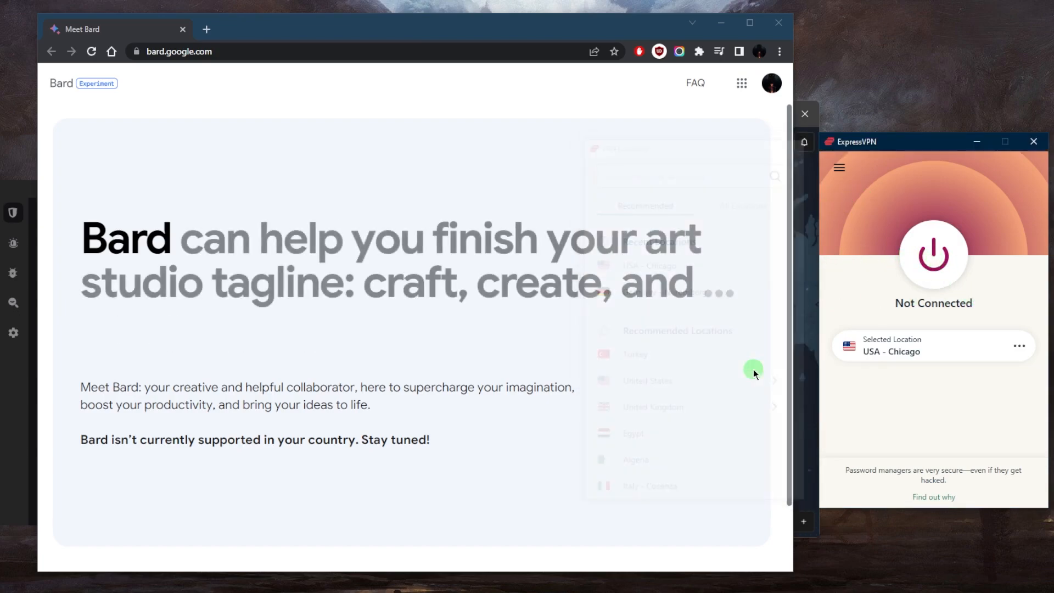
Connect ExpressVPN to USA - Chicago and reload Bard in Chrome
{"action": "left_click", "coordinate": [933, 255]}
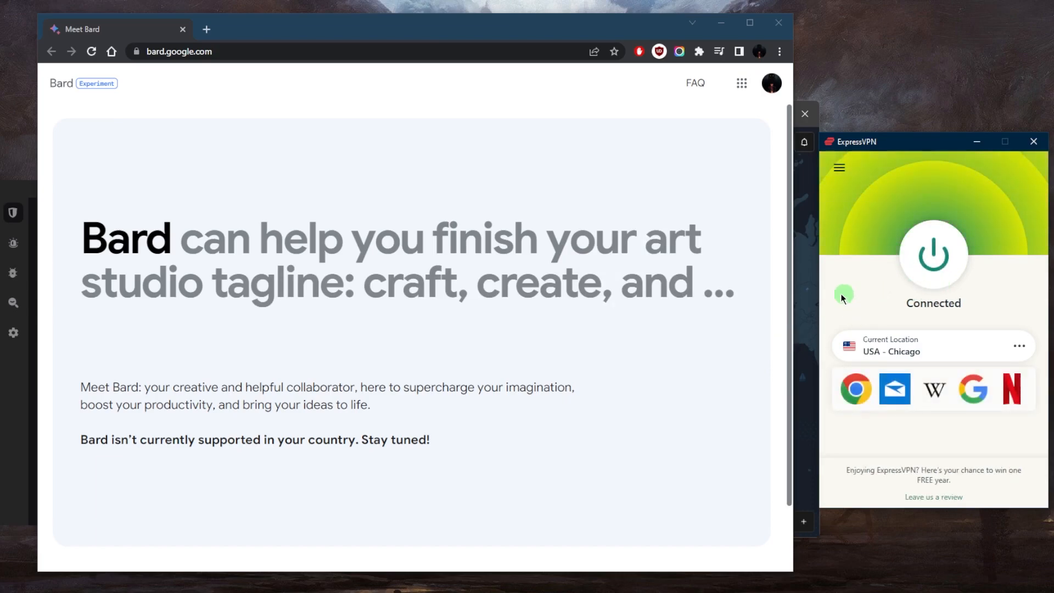
{"action": "left_click", "coordinate": [91, 51]}
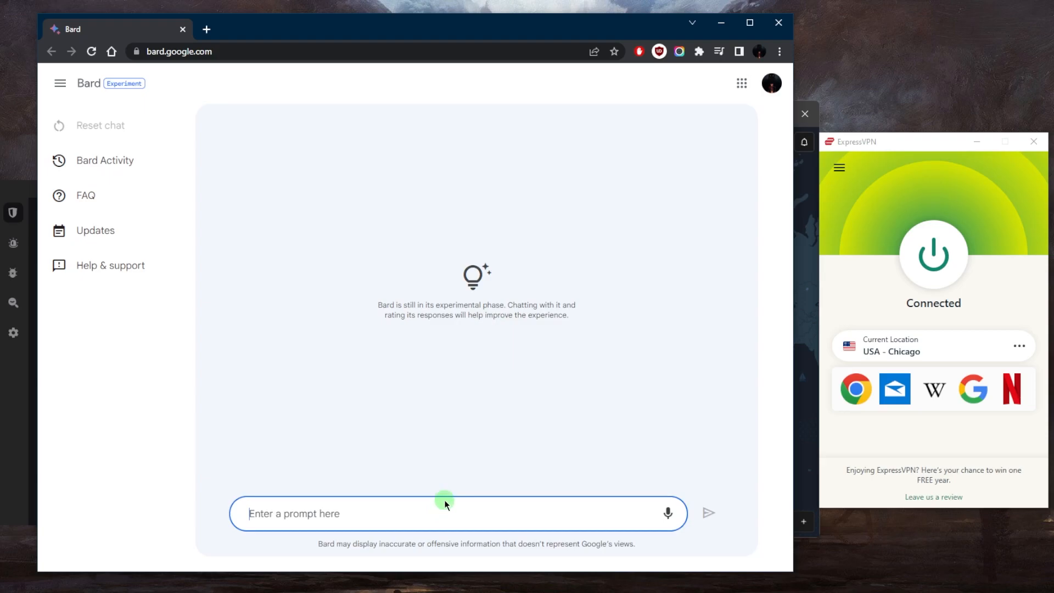
Enter 'fs' to switch the view after Bard's chat page appears
{"action": "type", "text": "fs"}
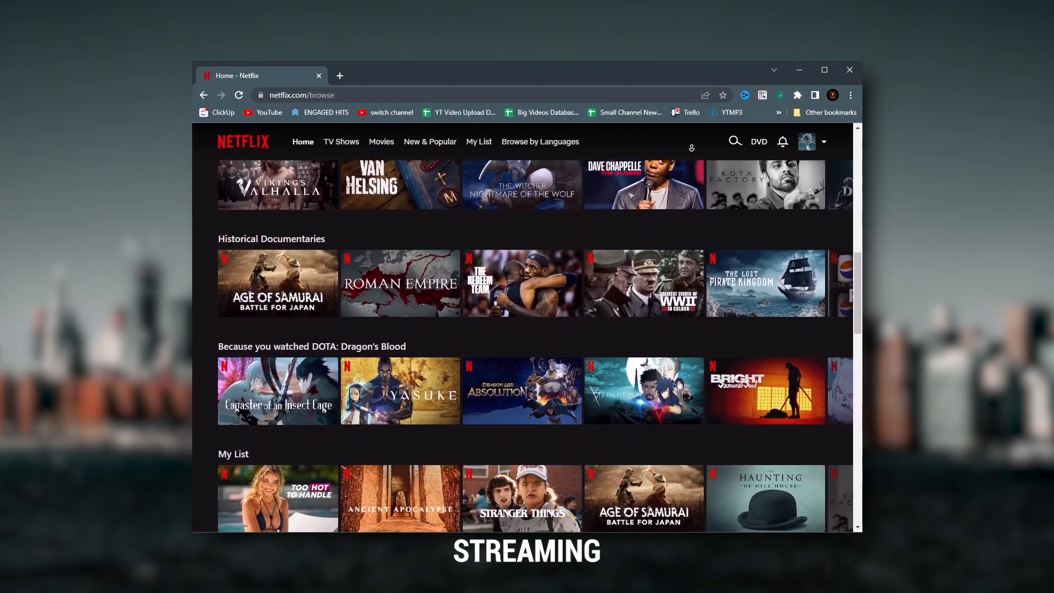
{"action": "scroll", "scroll_direction": "down", "scroll_amount": 3}
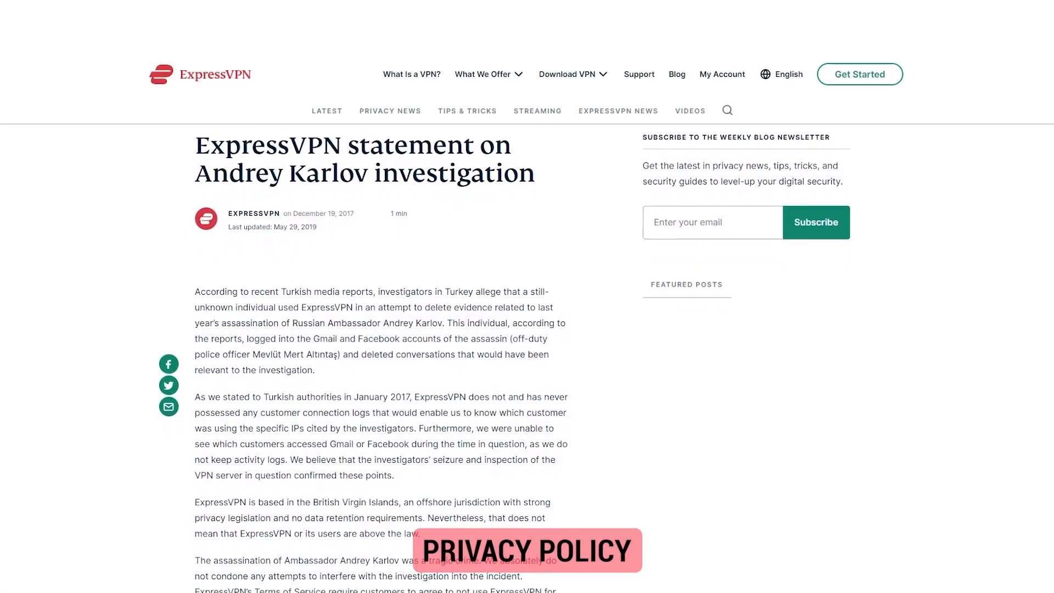
{"action": "scroll", "scroll_direction": "down", "scroll_amount": 3}
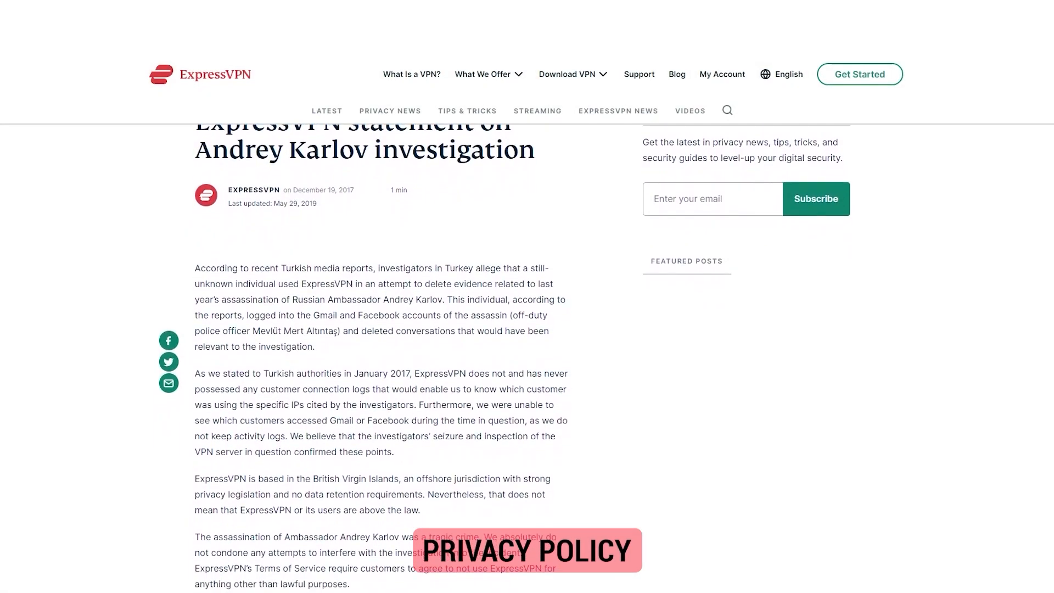
{"action": "scroll", "scroll_direction": "down", "scroll_amount": 3}
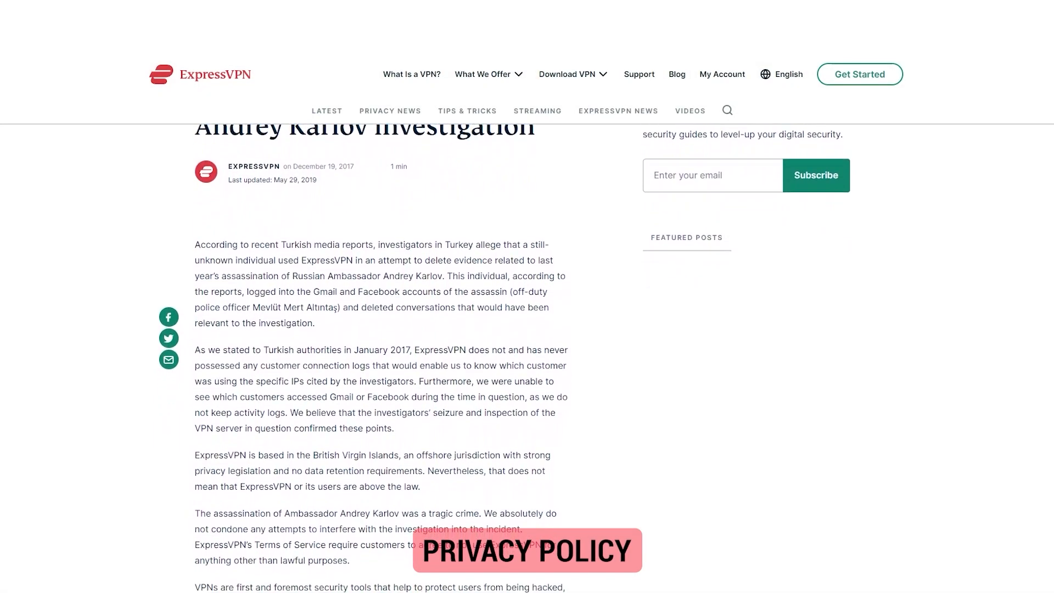
{"action": "scroll", "scroll_direction": "down", "scroll_amount": 3}
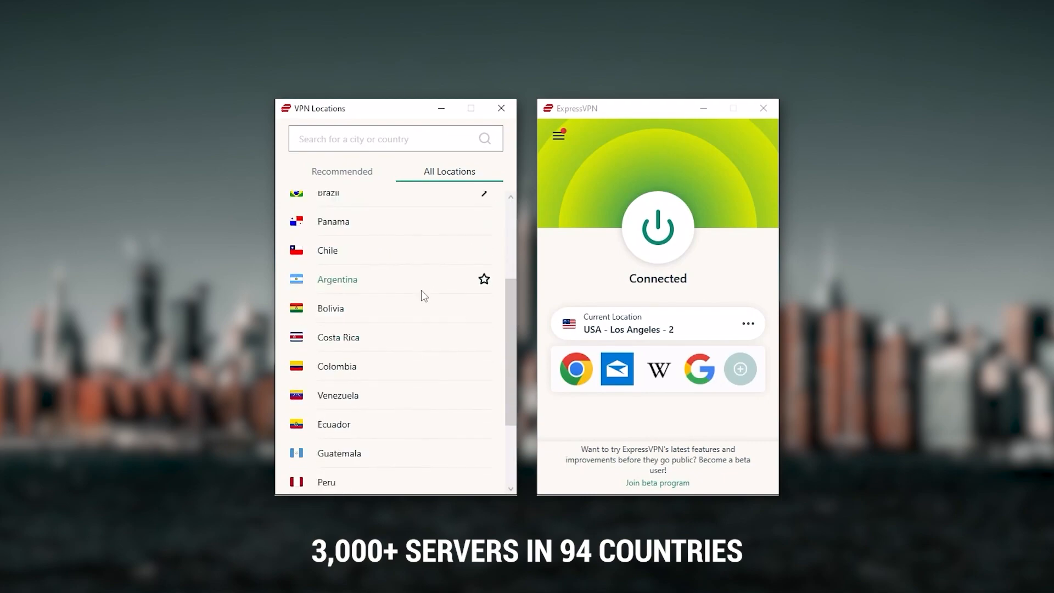
{"action": "scroll", "scroll_direction": "down", "scroll_amount": 3}
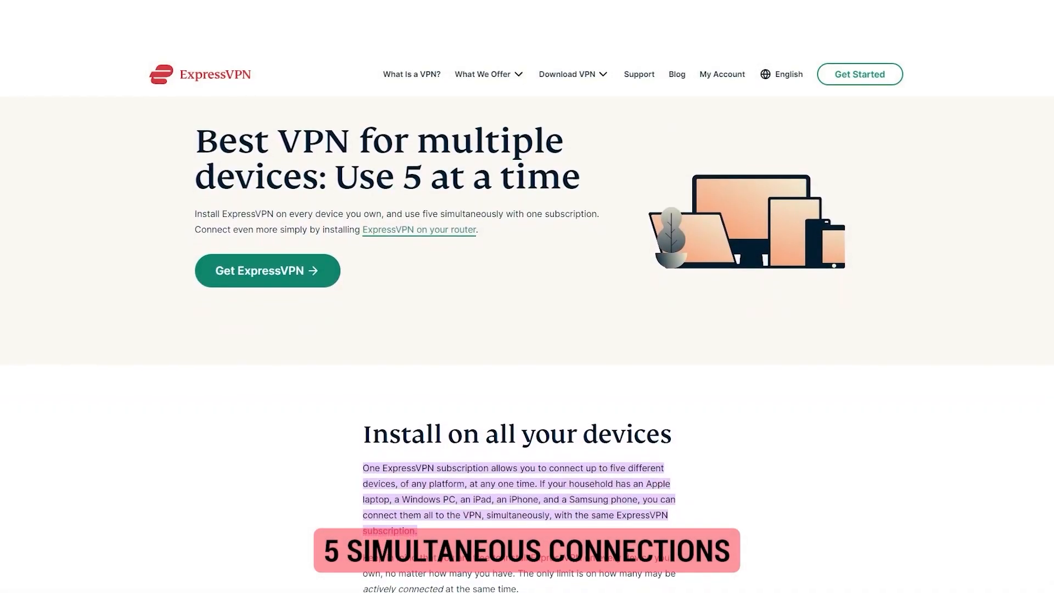
{"action": "scroll", "scroll_direction": "down", "scroll_amount": 3}
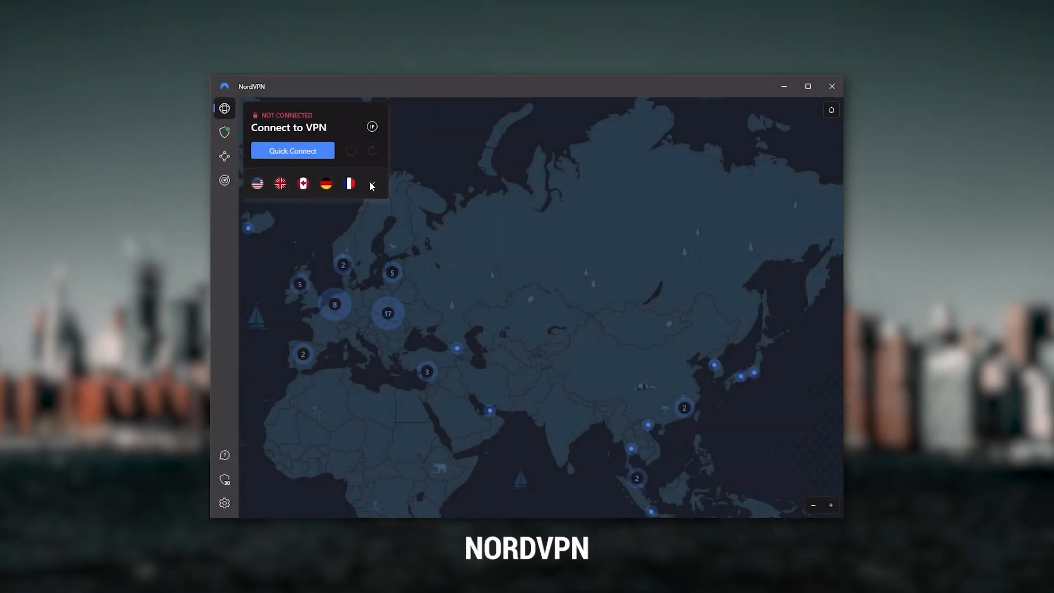
Browse NordVPN's server list and map, then view the Threat Protection page
{"action": "left_click", "coordinate": [372, 182]}
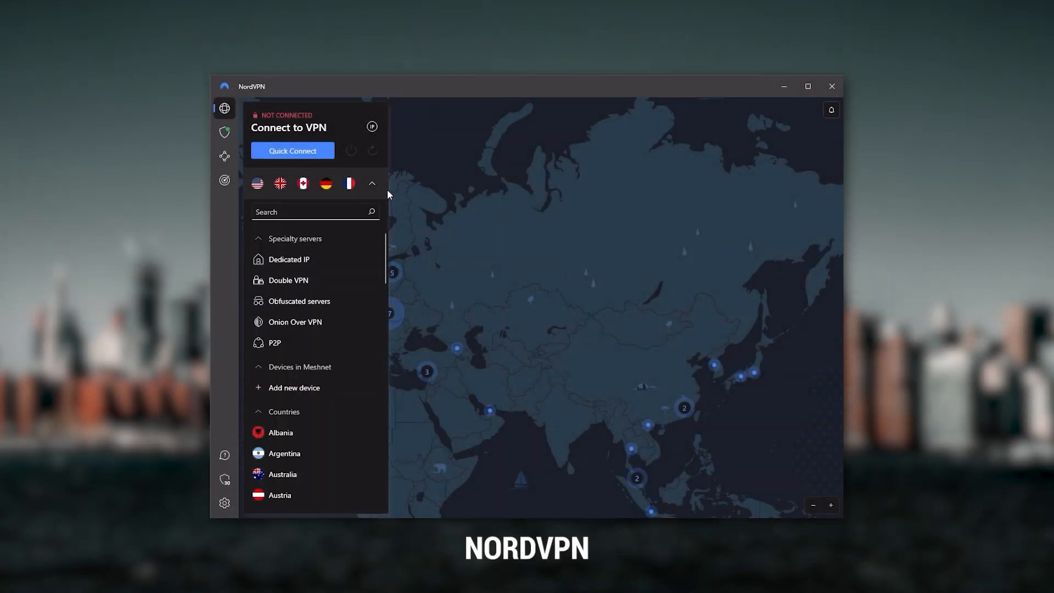
{"action": "left_click", "coordinate": [372, 183]}
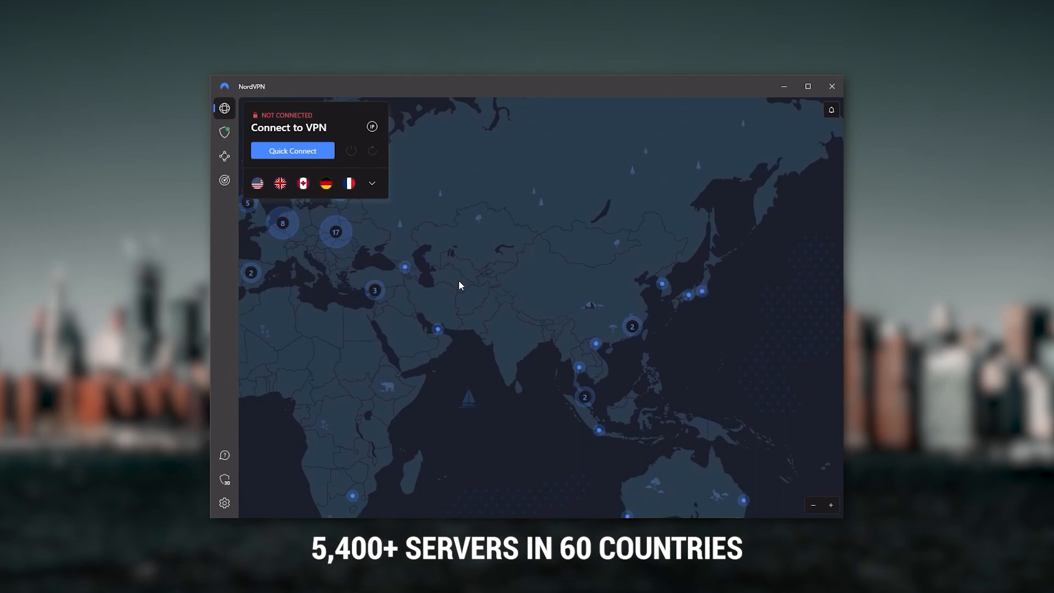
{"action": "left_click_drag", "start_coordinate": [459, 285], "coordinate": [630, 260]}
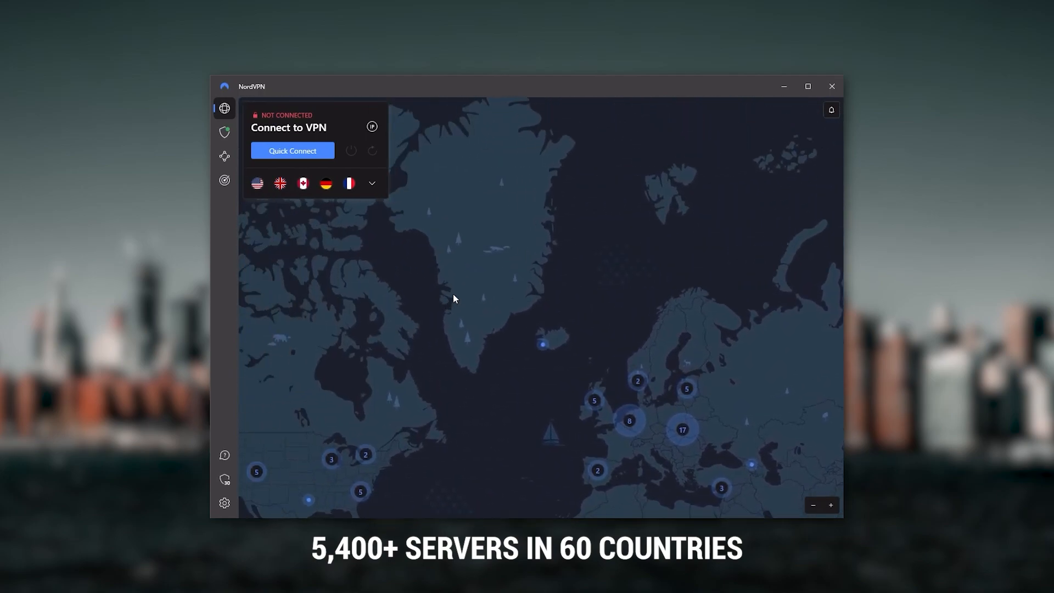
{"action": "left_click_drag", "start_coordinate": [454, 298], "coordinate": [437, 288]}
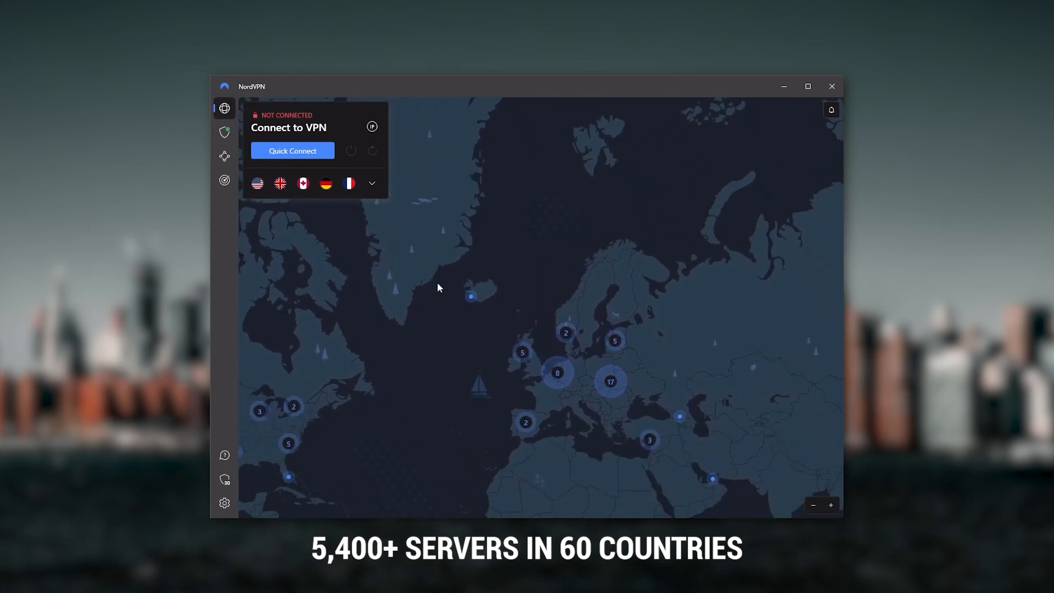
{"action": "left_click", "coordinate": [223, 132]}
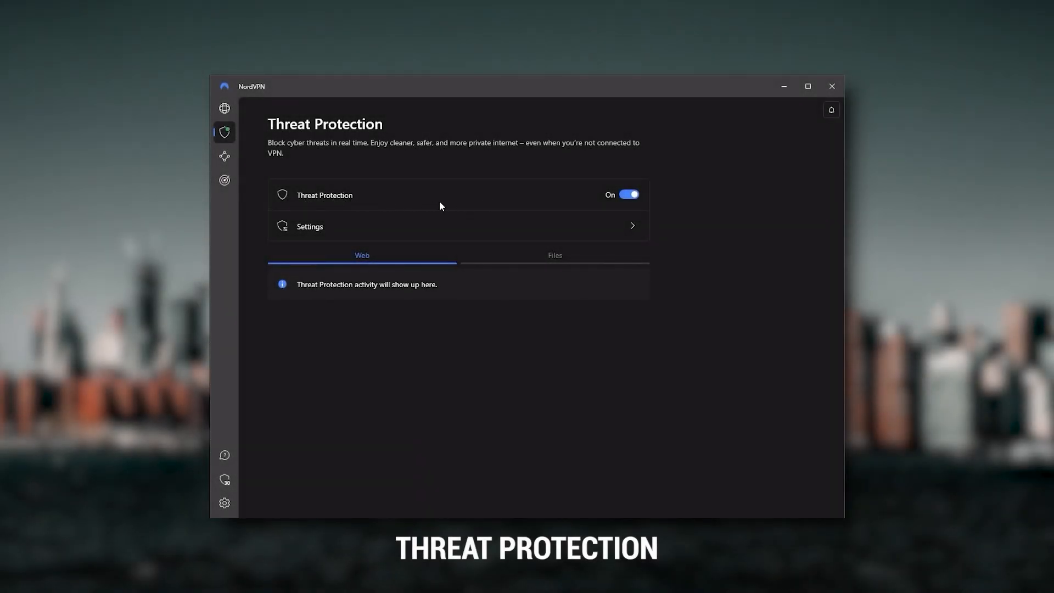
{"action": "left_click", "coordinate": [309, 226]}
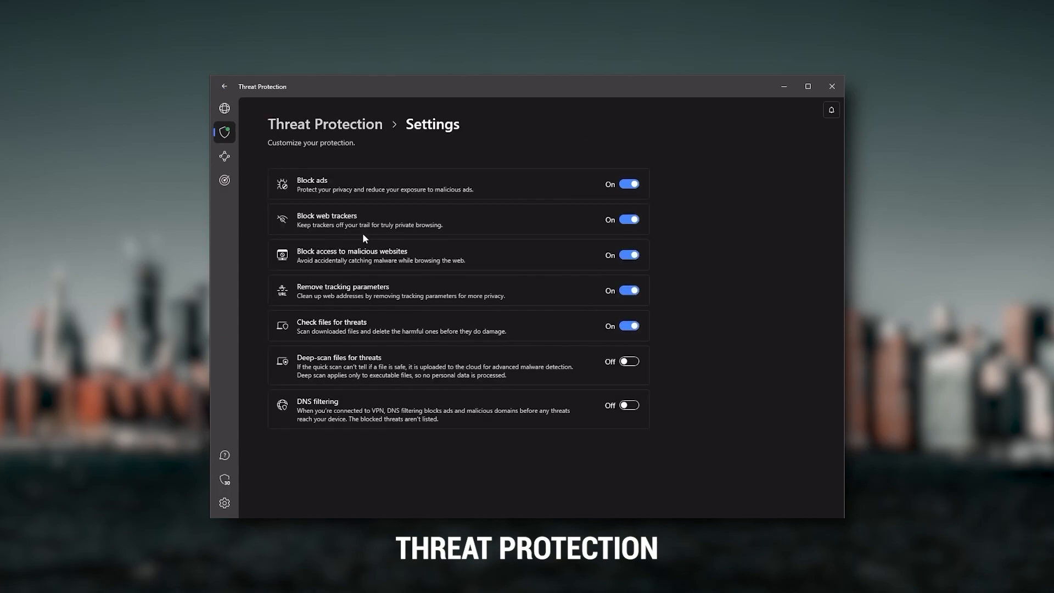
{"action": "mouse_move", "coordinate": [493, 192]}
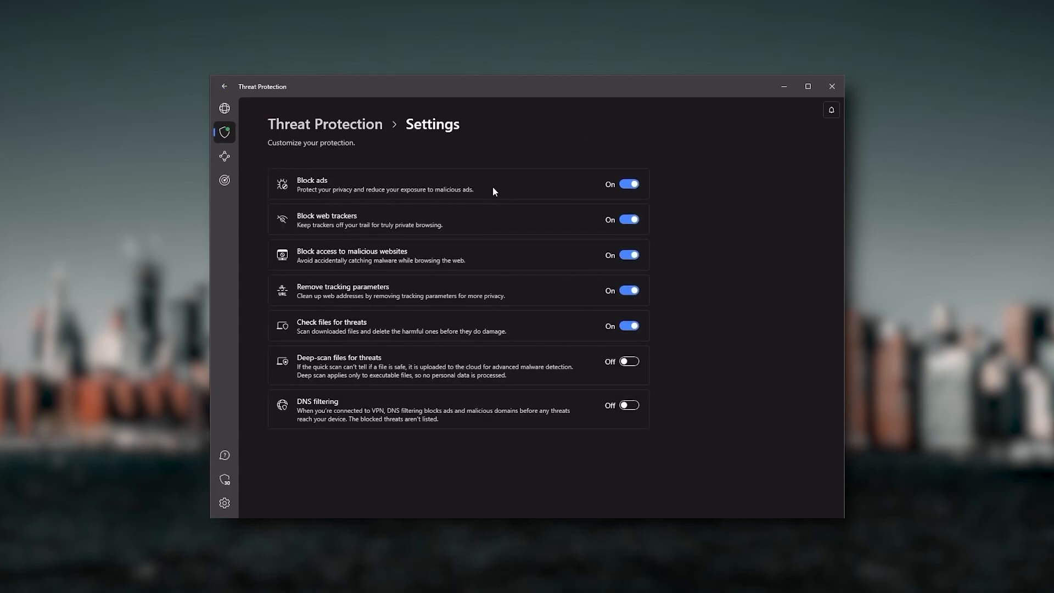
{"action": "mouse_move", "coordinate": [368, 260]}
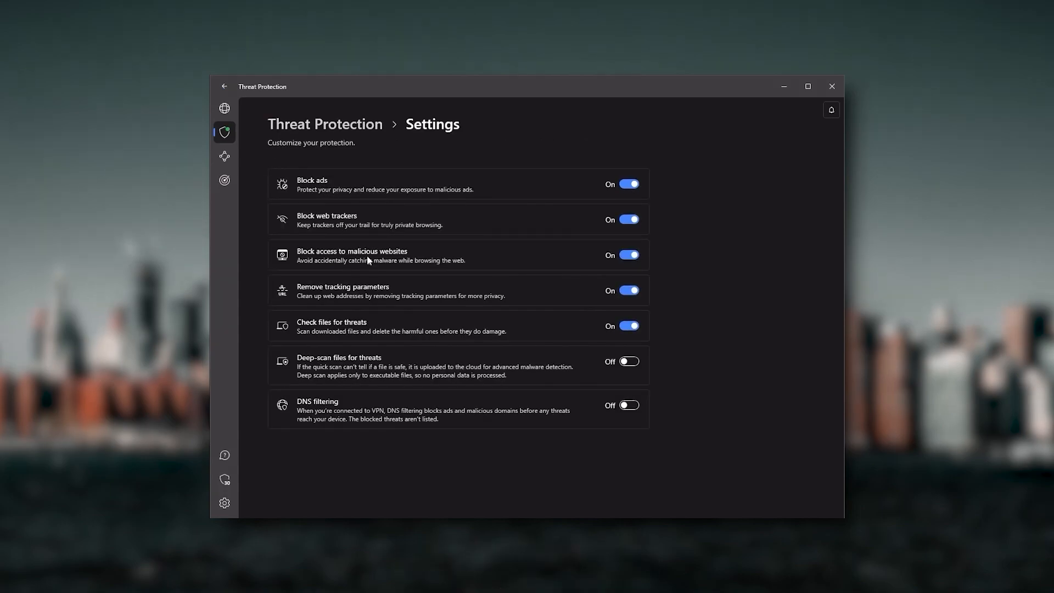
{"action": "left_click", "coordinate": [224, 108]}
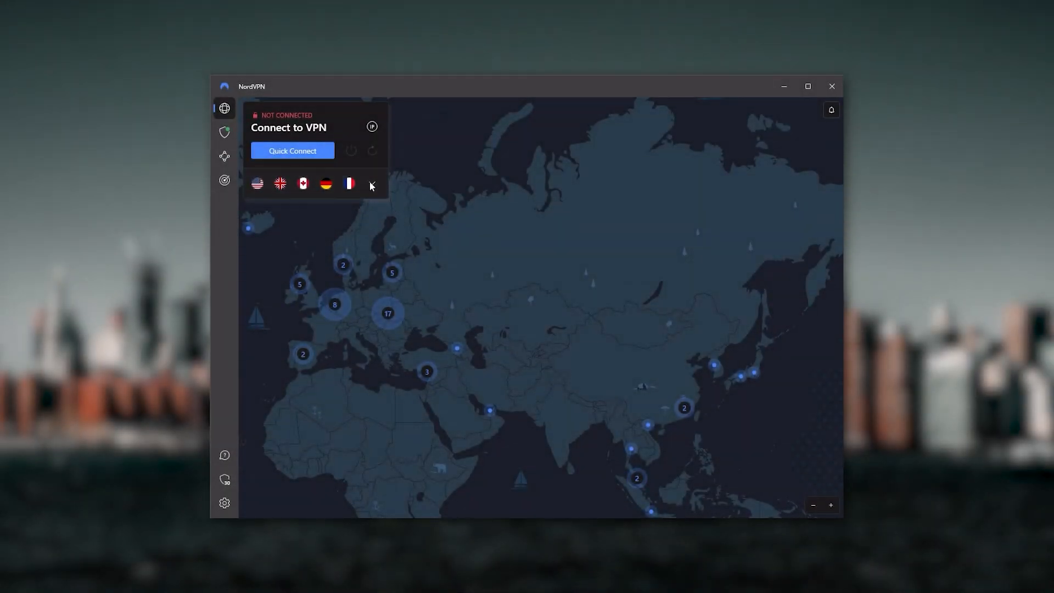
{"action": "left_click", "coordinate": [371, 182]}
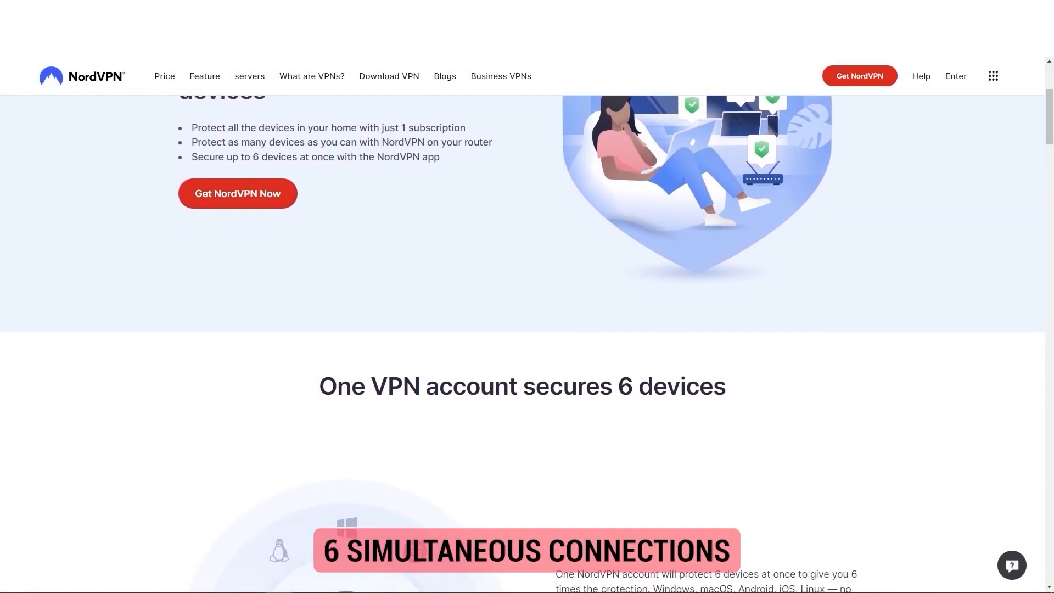
Scroll the NordVPN site to the 'One VPN account secures 6 devices' section
{"action": "scroll", "scroll_direction": "down", "scroll_amount": 3}
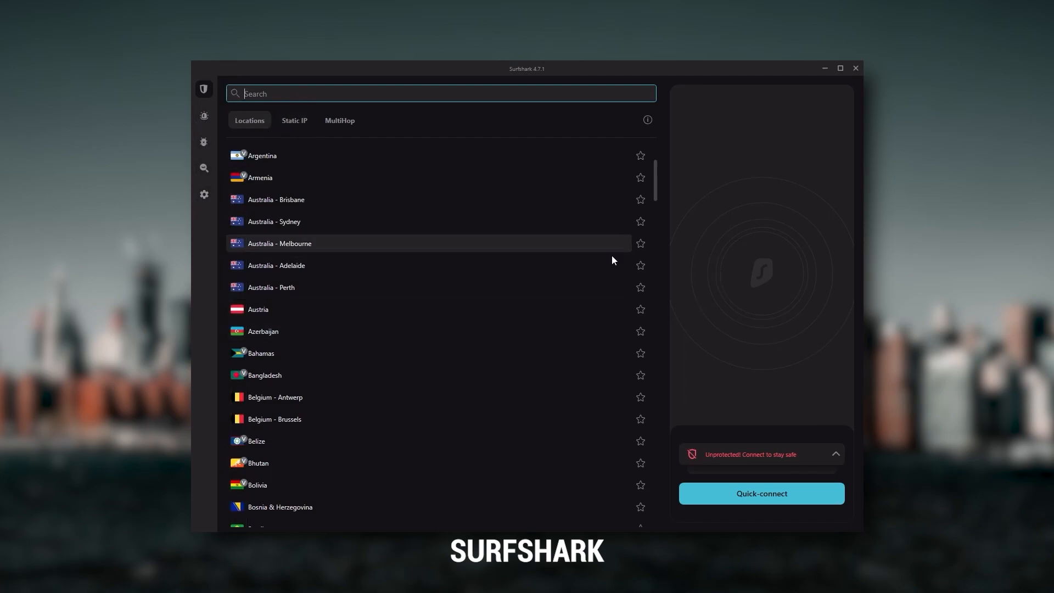
{"action": "mouse_move", "coordinate": [586, 364]}
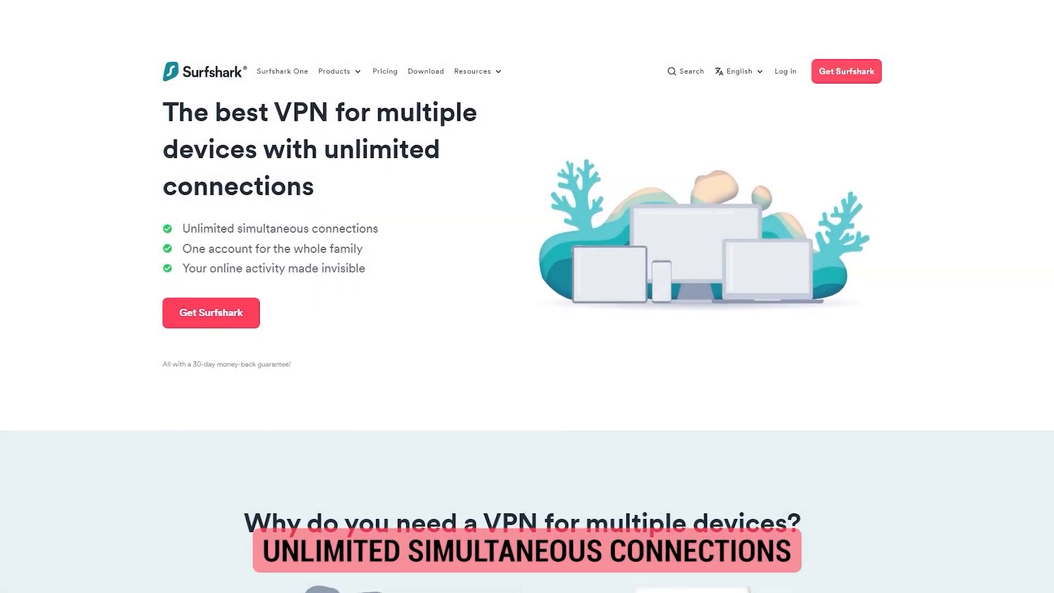
Scroll Surfshark's Locations list down past Canada to France
{"action": "scroll", "scroll_direction": "down", "scroll_amount": 3}
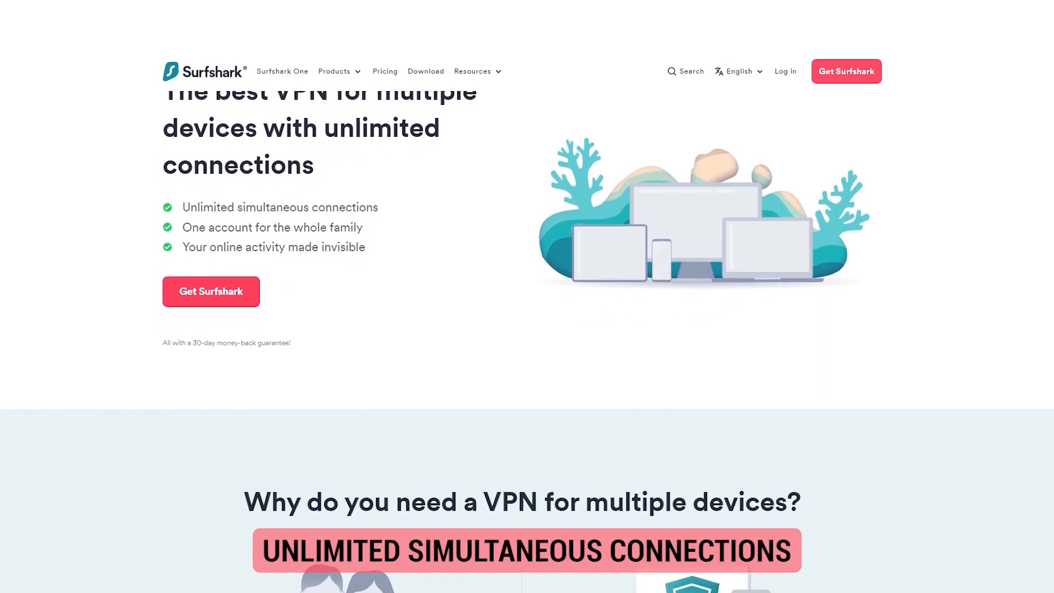
{"action": "scroll", "scroll_direction": "down", "scroll_amount": 3}
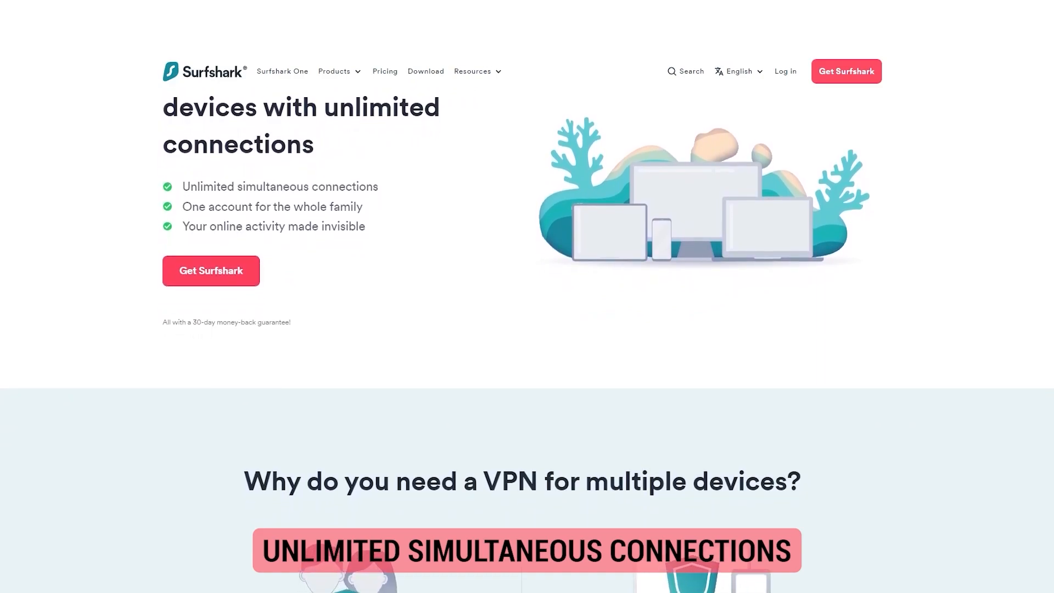
{"action": "scroll", "scroll_direction": "down", "scroll_amount": 3}
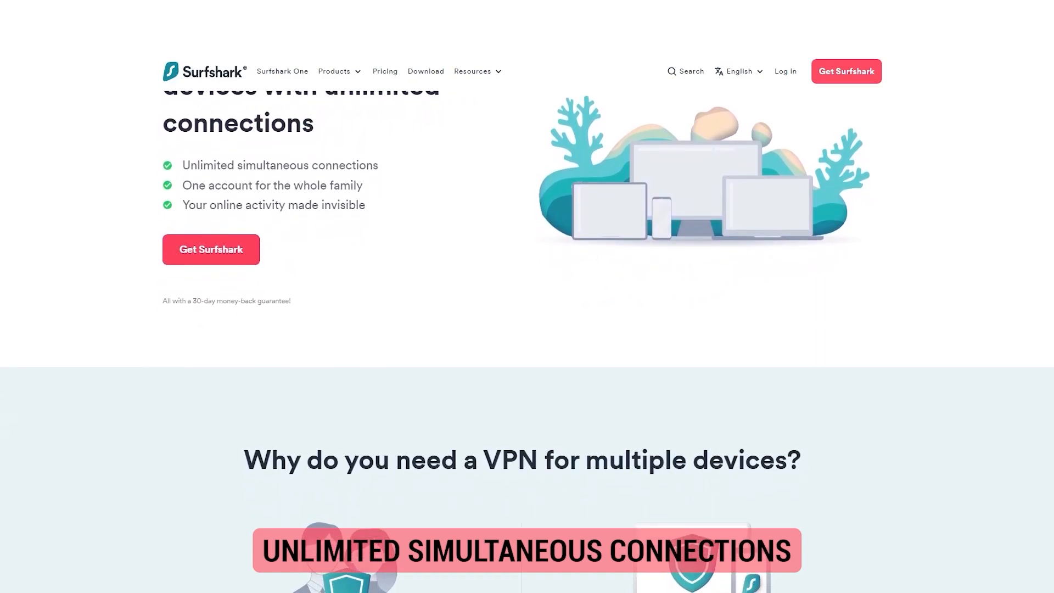
{"action": "scroll", "scroll_direction": "down", "scroll_amount": 3}
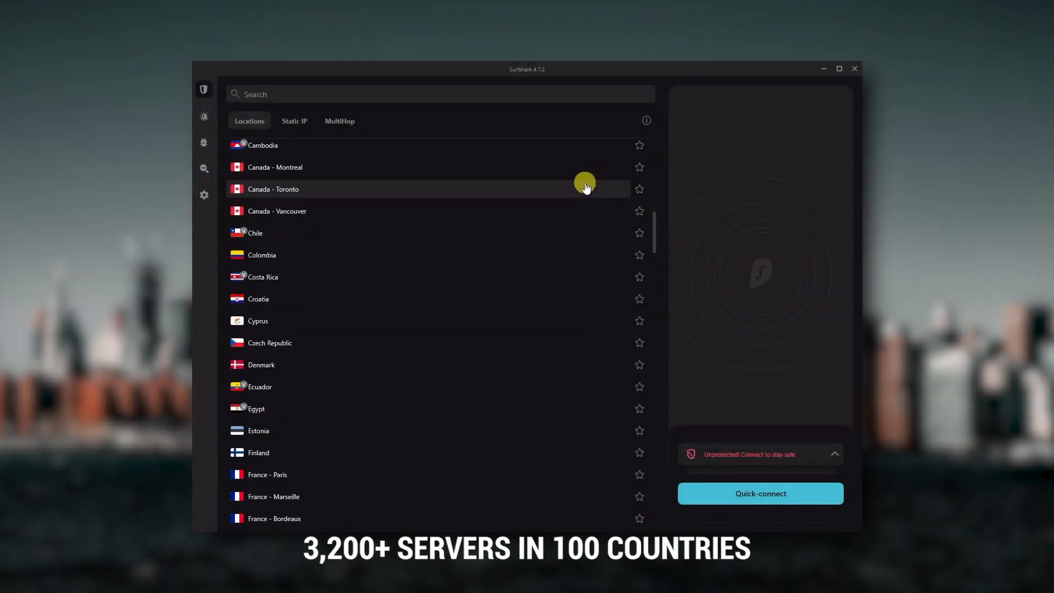
{"action": "scroll", "scroll_direction": "down", "scroll_amount": 3}
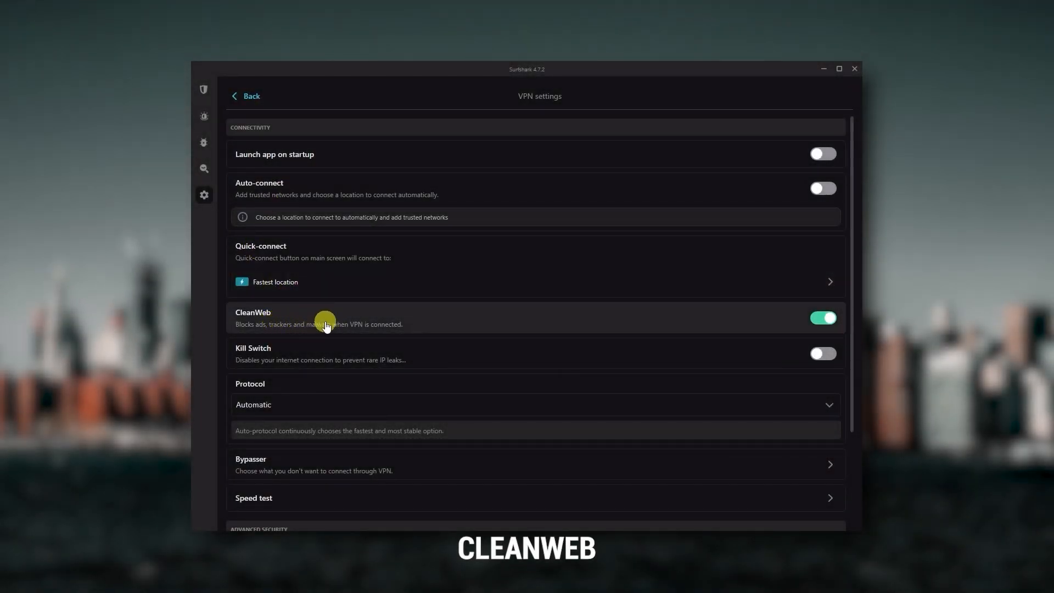
{"action": "mouse_move", "coordinate": [237, 319]}
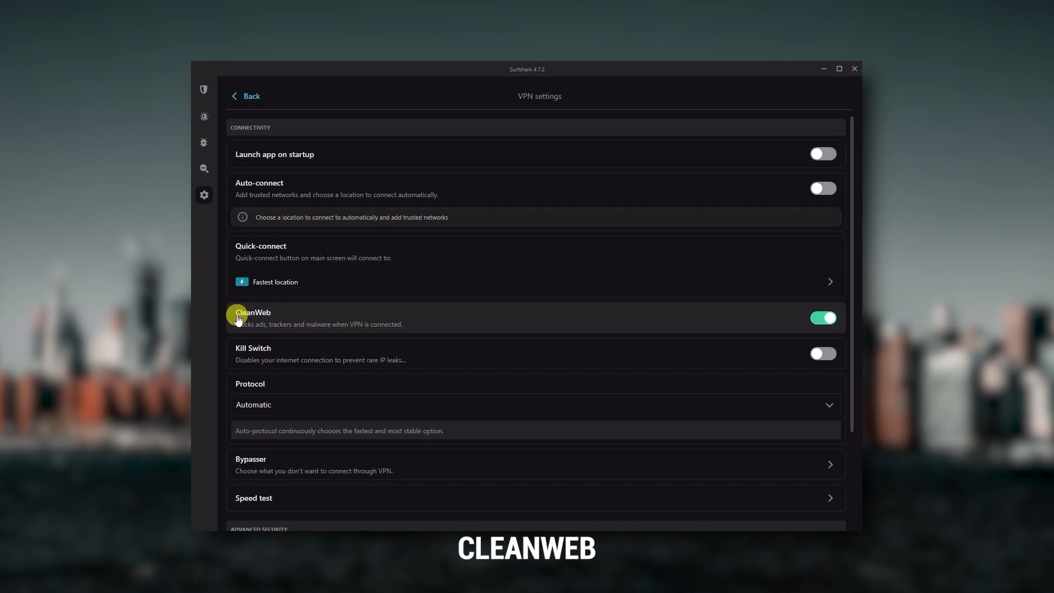
Return from Surfshark's VPN settings to the Locations list
{"action": "left_click", "coordinate": [204, 89]}
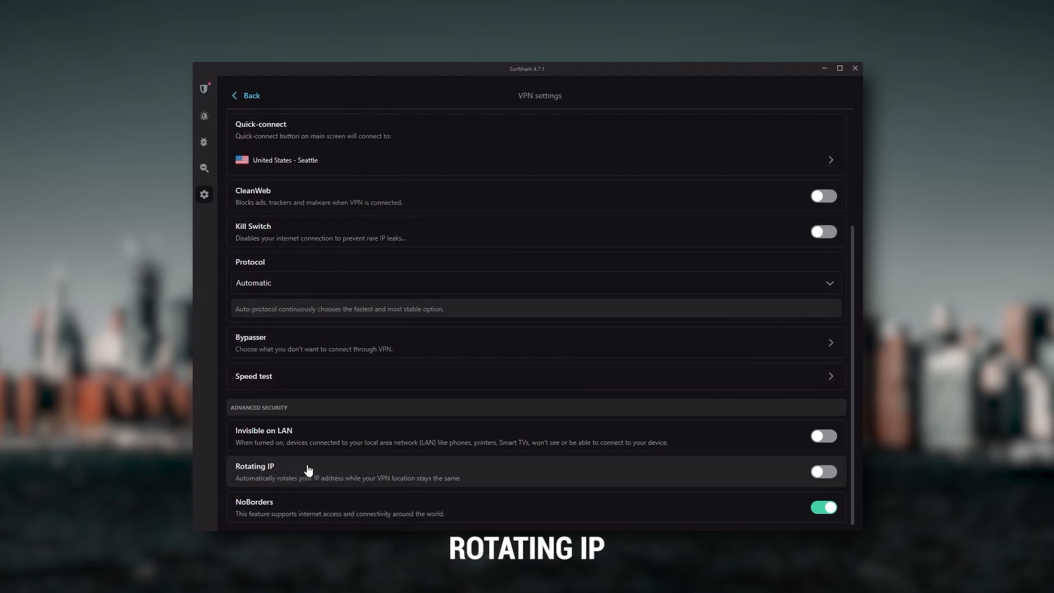
{"action": "mouse_move", "coordinate": [658, 480]}
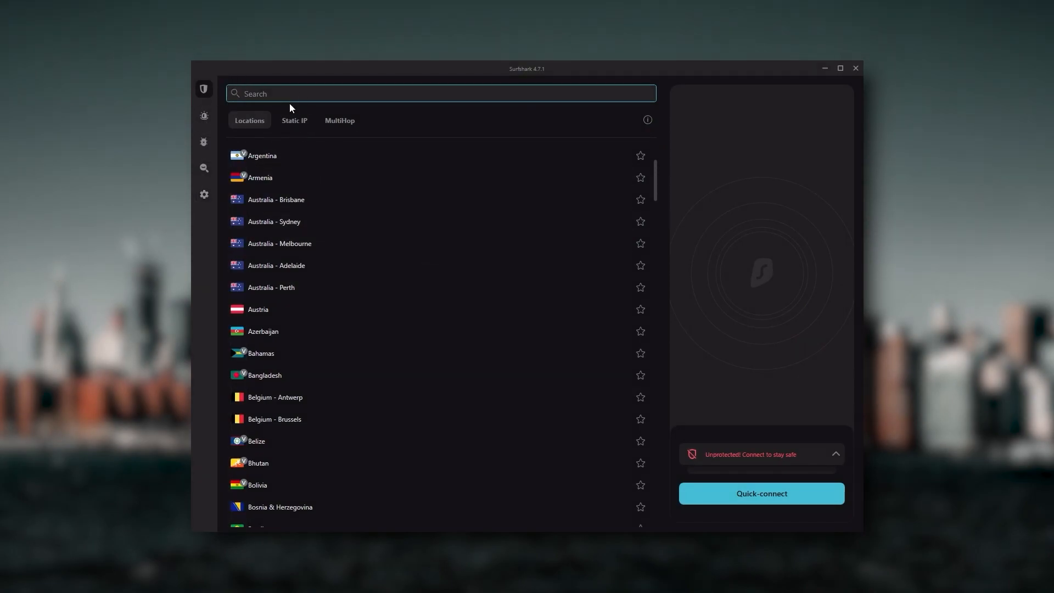
{"action": "mouse_move", "coordinate": [586, 363]}
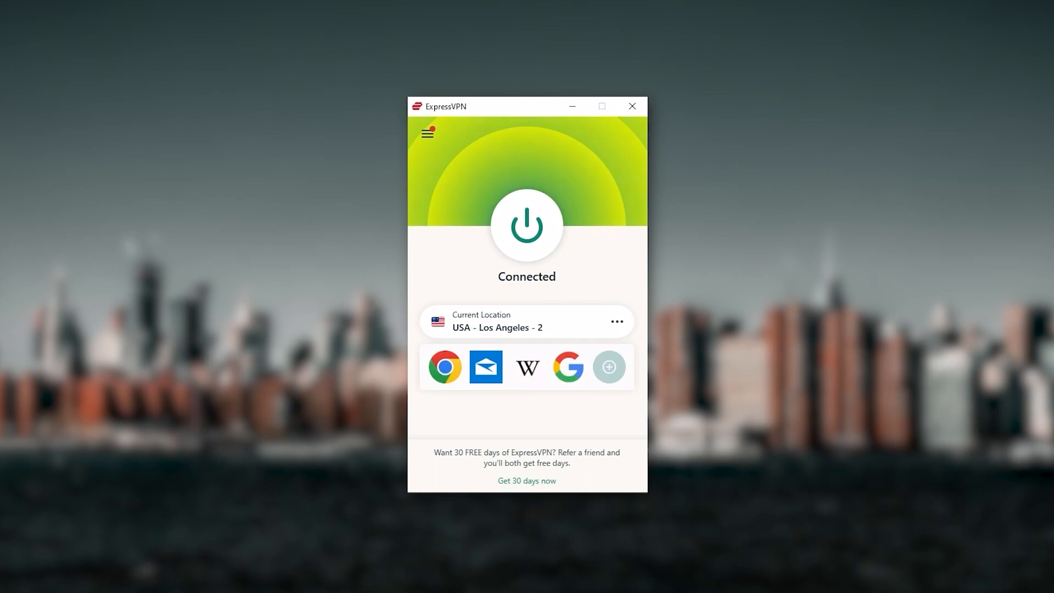
{"action": "mouse_move", "coordinate": [637, 267]}
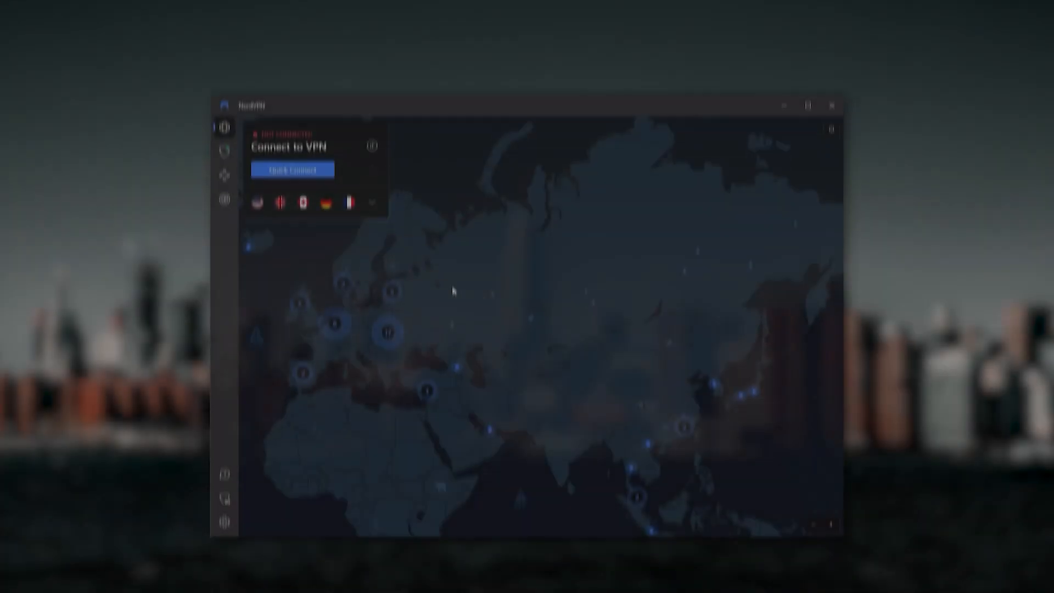
Expand and collapse NordVPN's country list, then pan the map to North America
{"action": "left_click", "coordinate": [371, 183]}
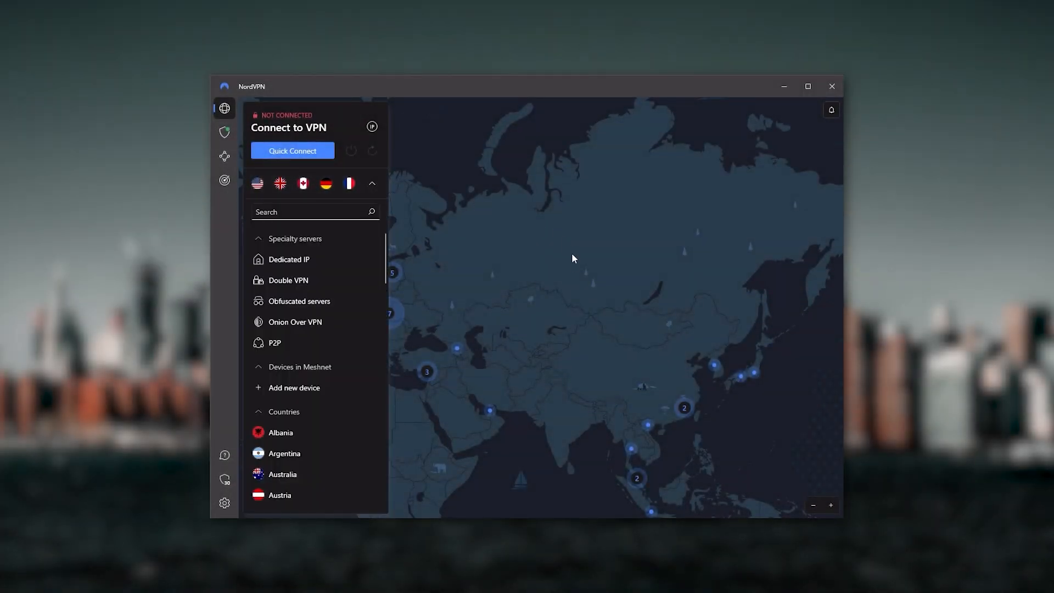
{"action": "left_click", "coordinate": [371, 182]}
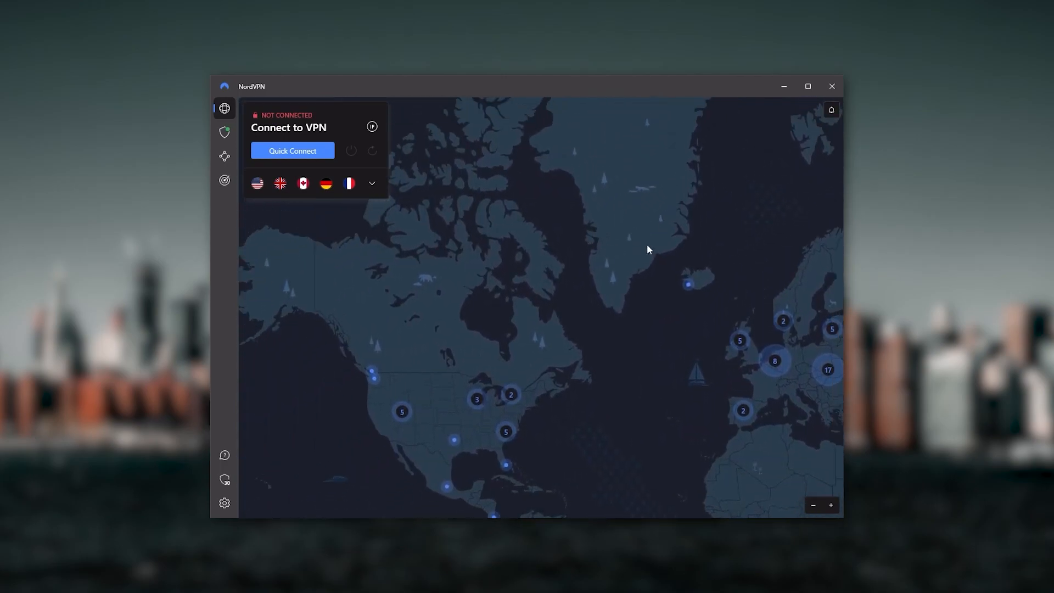
{"action": "left_click_drag", "start_coordinate": [649, 250], "coordinate": [590, 285]}
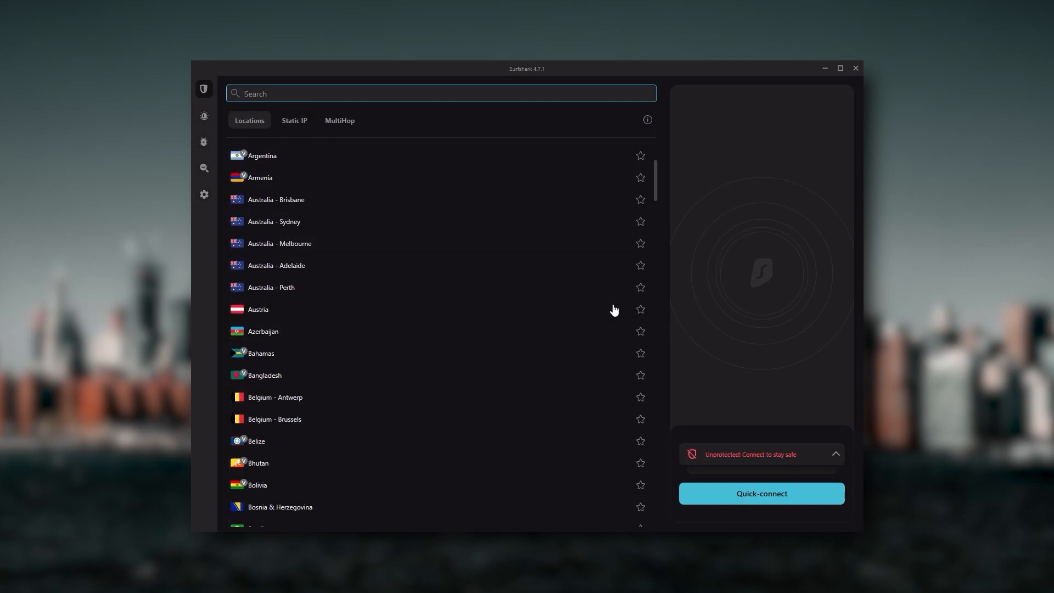
{"action": "mouse_move", "coordinate": [587, 363]}
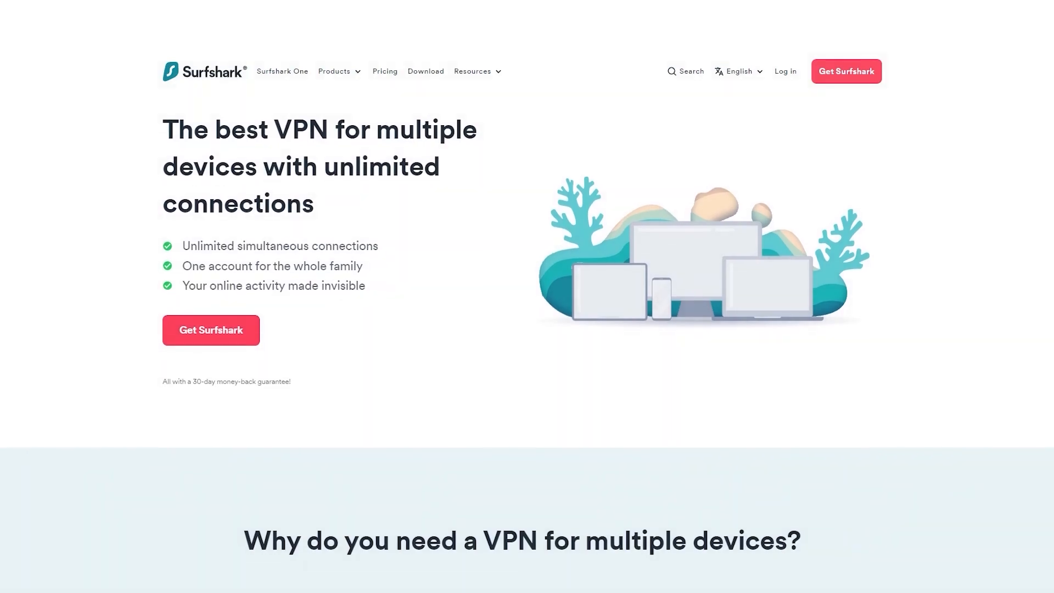
Scroll Surfshark's unlimited-connections multiple-devices web page
{"action": "scroll", "scroll_direction": "down", "scroll_amount": 3}
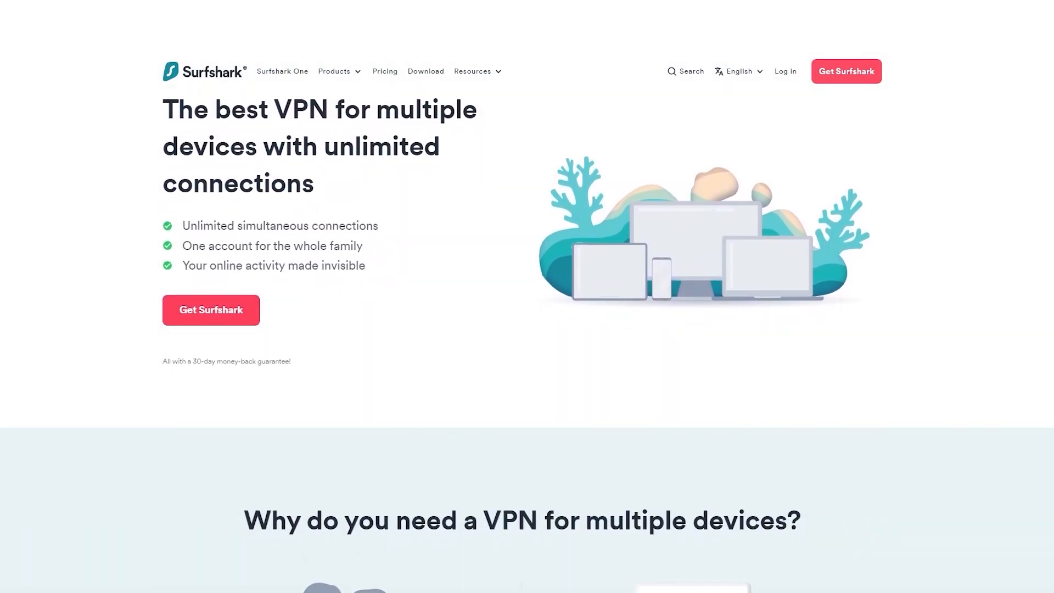
{"action": "scroll", "scroll_direction": "down", "scroll_amount": 3}
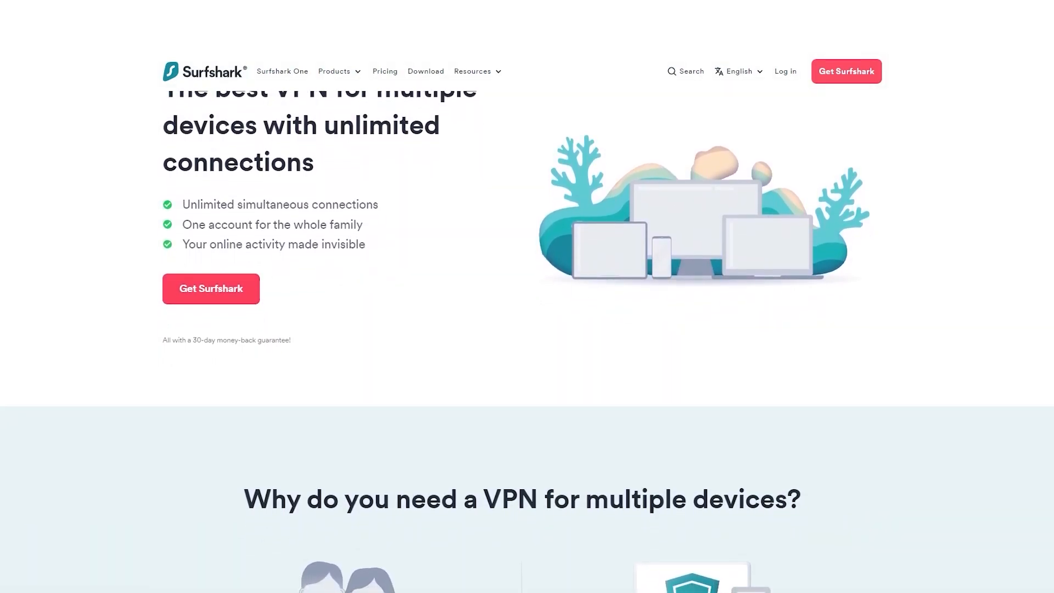